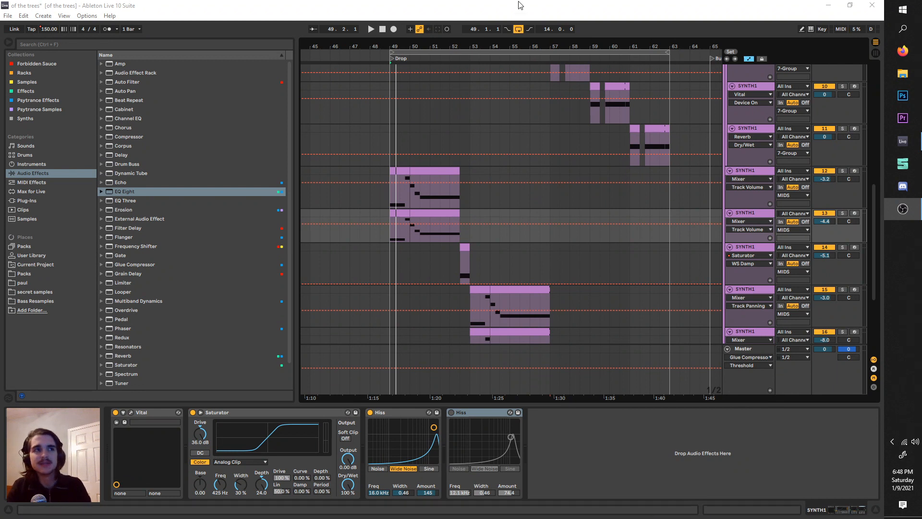
# Bring up the Vital patch editor on the SYNTH1 sine bass track.
pyautogui.click(371, 29)
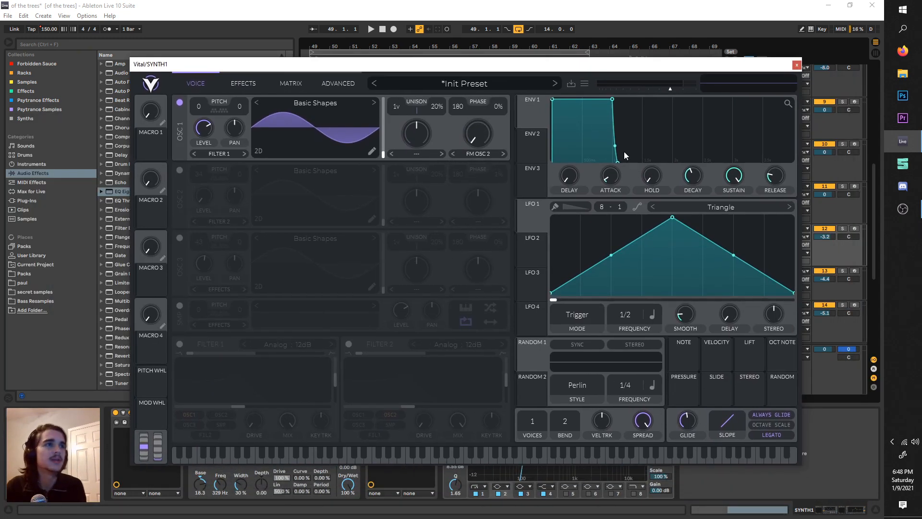
# Browse Vital's preset list, check Voices, Bend and Legato, then close the synth window.
pyautogui.click(370, 29)
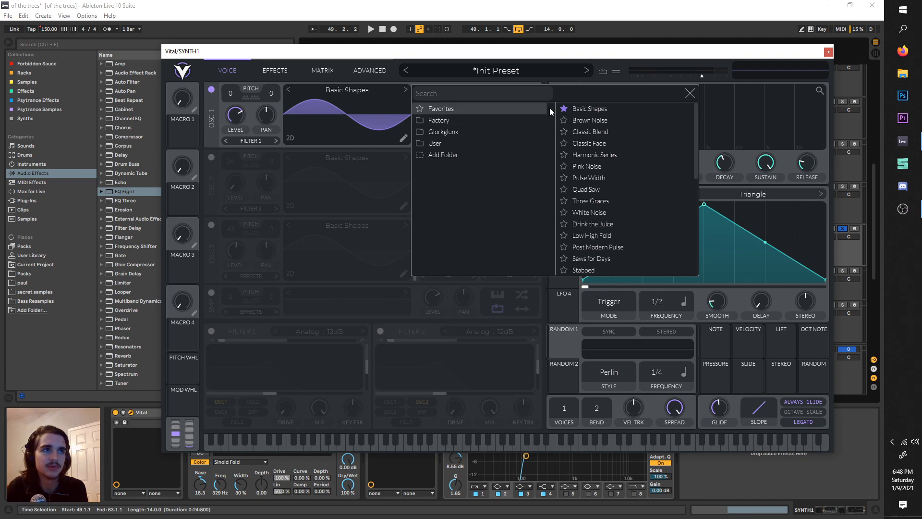
pyautogui.click(690, 93)
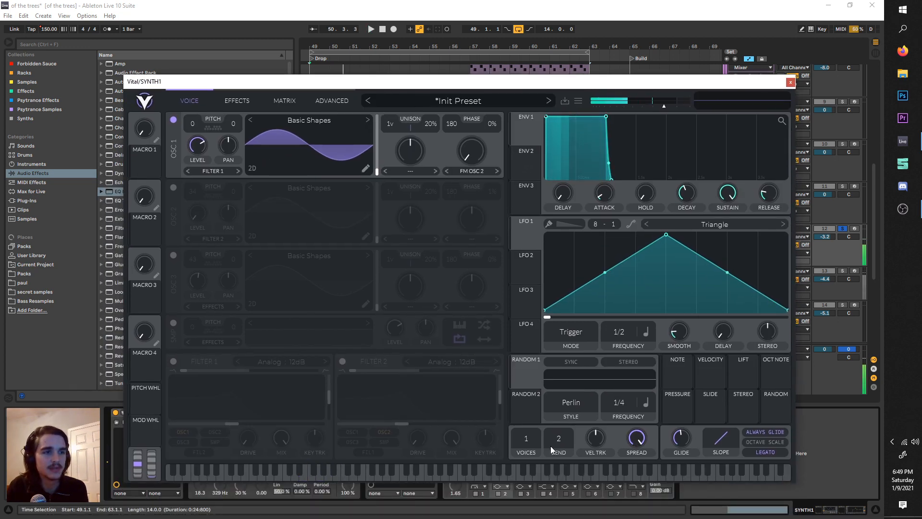
pyautogui.moveTo(526, 438)
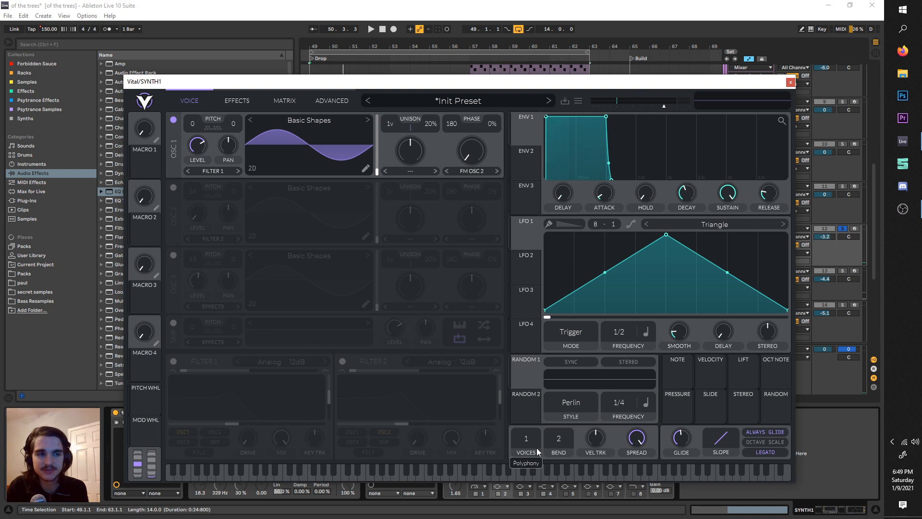
pyautogui.moveTo(541, 438)
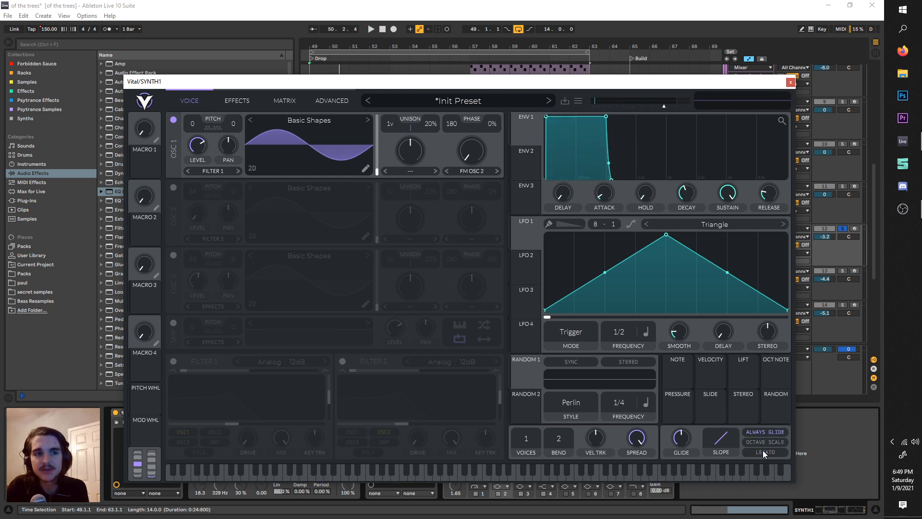
pyautogui.click(370, 29)
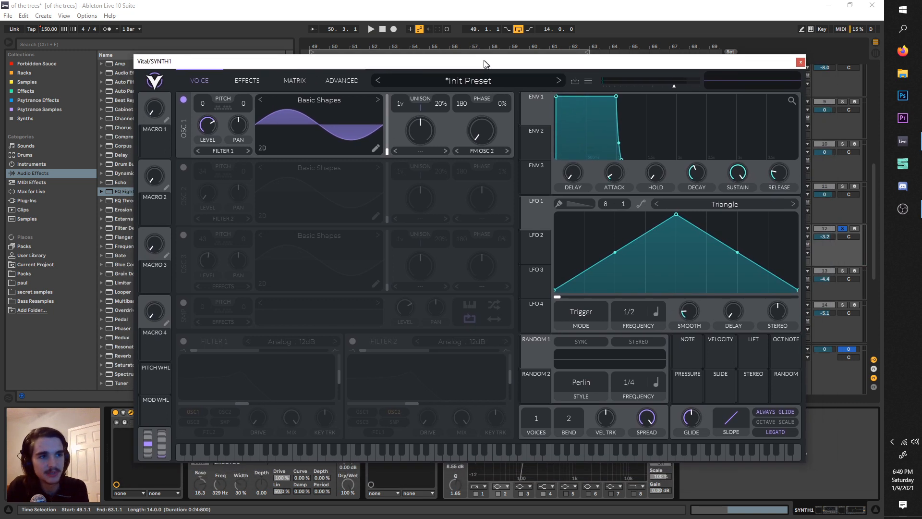
pyautogui.click(800, 62)
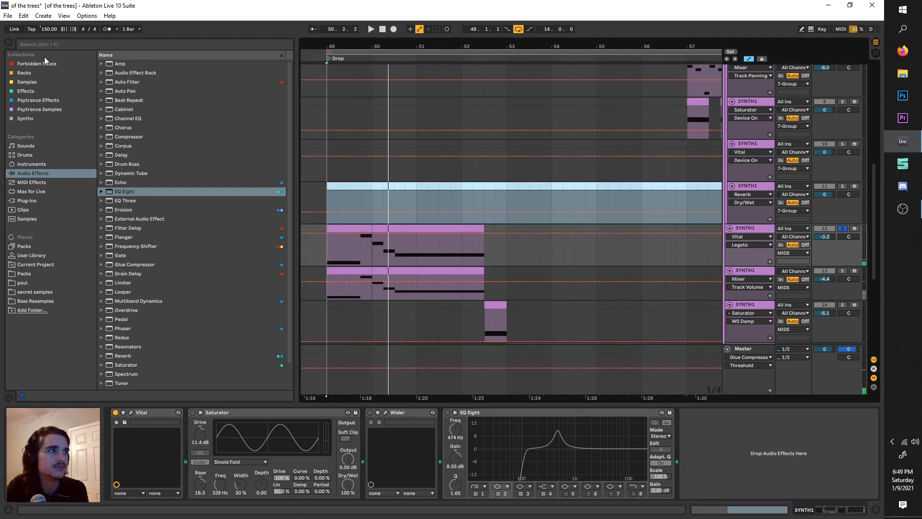
# Search 'sat', add a Saturator up front set to Sinoid Fold, and tune its drive, frequency and depth.
pyautogui.write('sat')
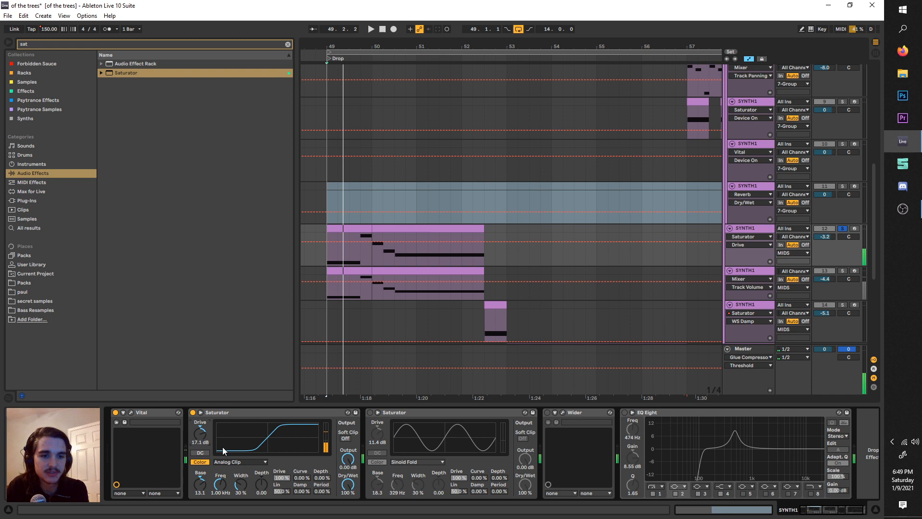
pyautogui.click(240, 461)
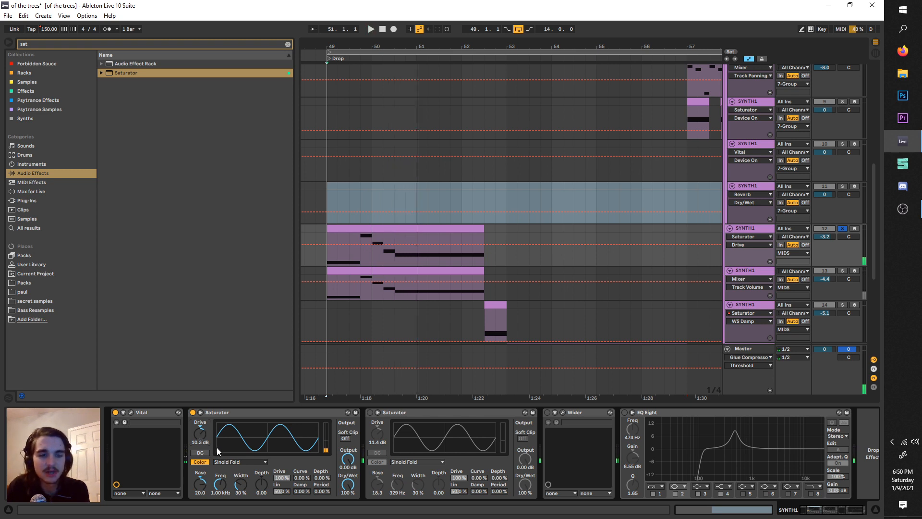
pyautogui.click(371, 28)
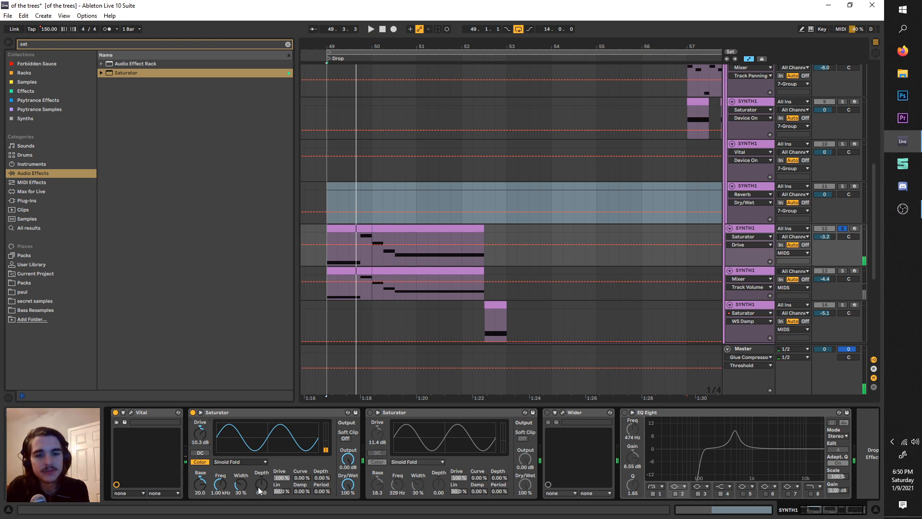
pyautogui.click(371, 29)
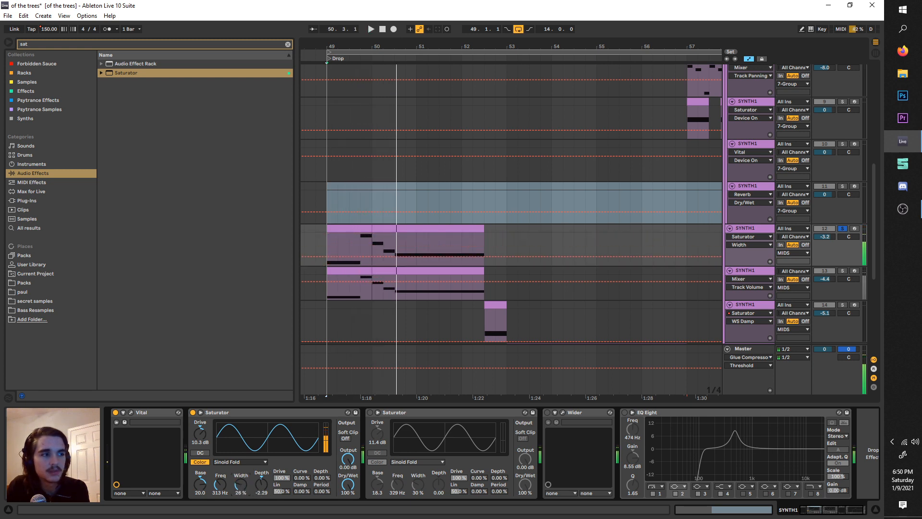
pyautogui.click(370, 29)
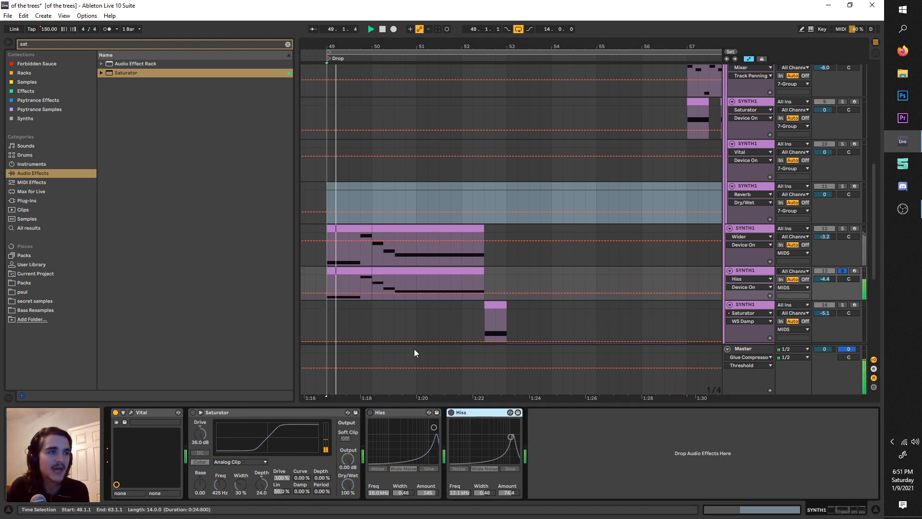
# Add an Analog Clip Saturator after Vital on the lower bass, driven to 36 dB with depth 11.4.
pyautogui.click(370, 29)
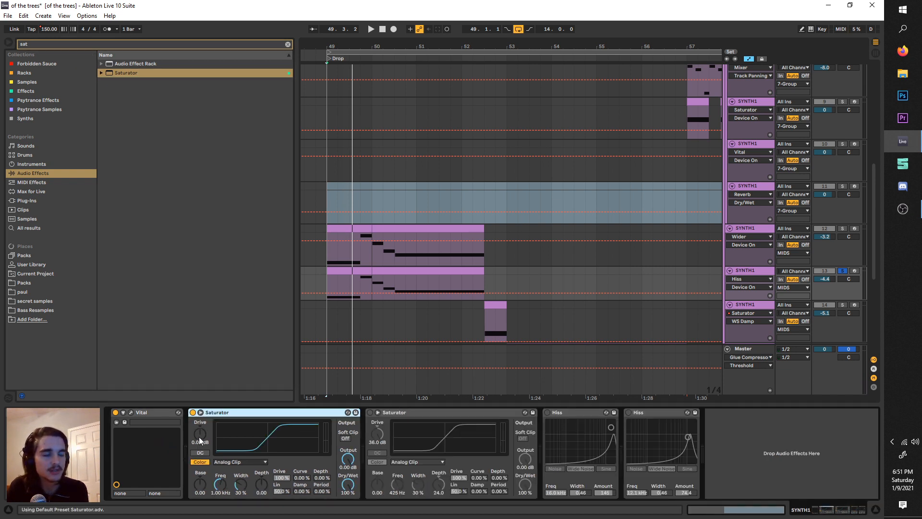
pyautogui.moveTo(200, 431); pyautogui.dragTo(199, 418)
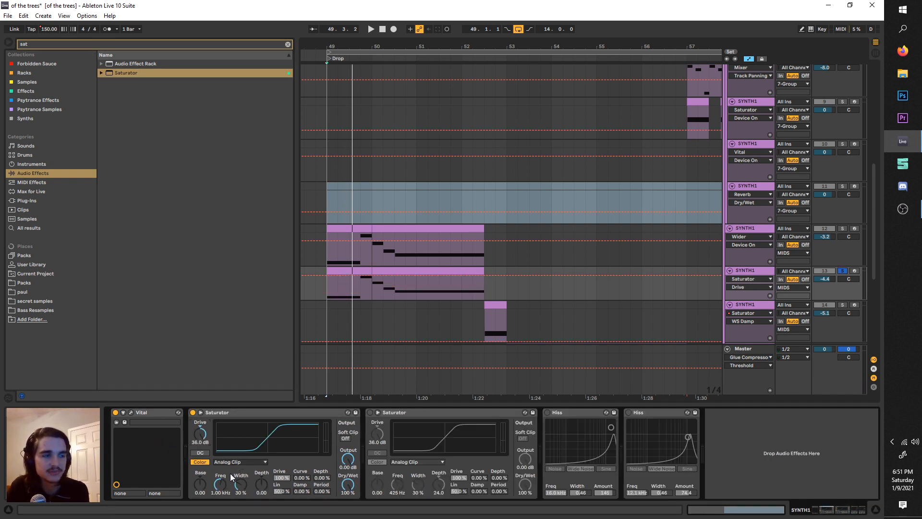
pyautogui.click(371, 29)
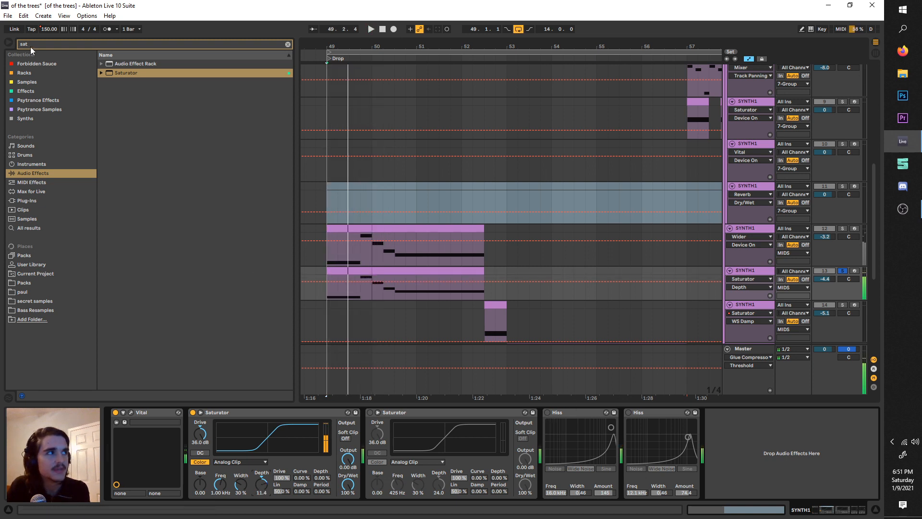
# Search 'erosion' in the browser and show the short bass clip's device chain.
pyautogui.write('erosion')
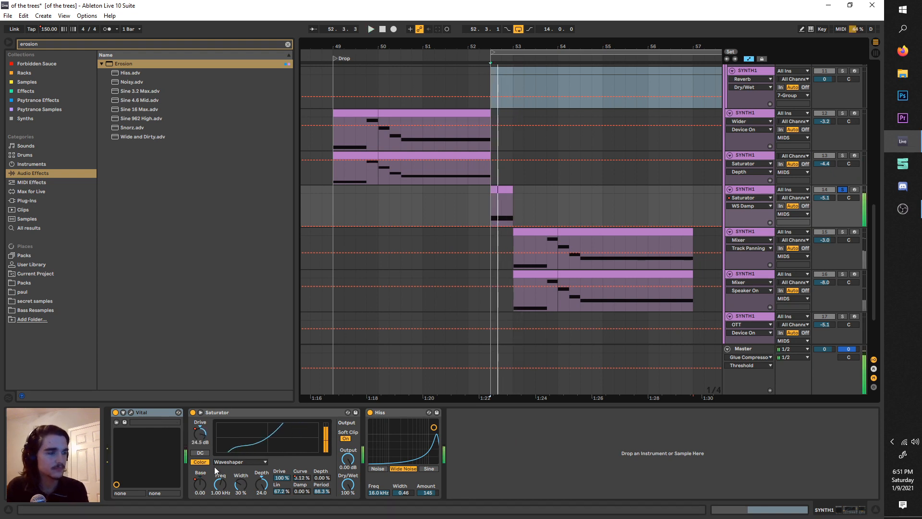
pyautogui.click(240, 461)
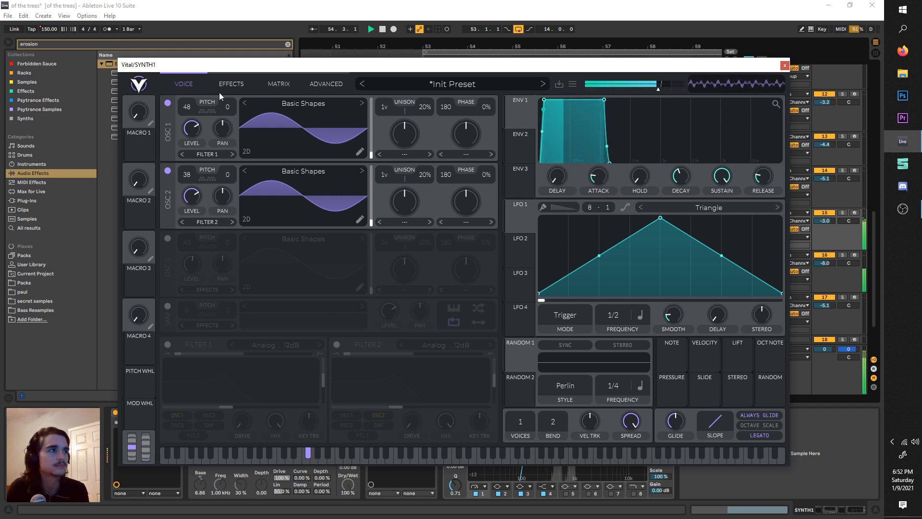
# Check the patch's Reverb on Vital's Effects page, then close the synth window.
pyautogui.click(230, 83)
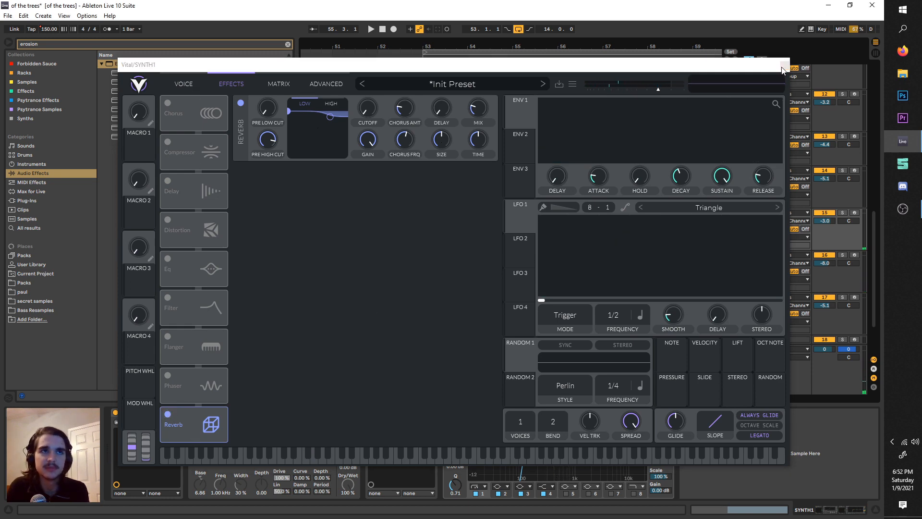
pyautogui.click(783, 64)
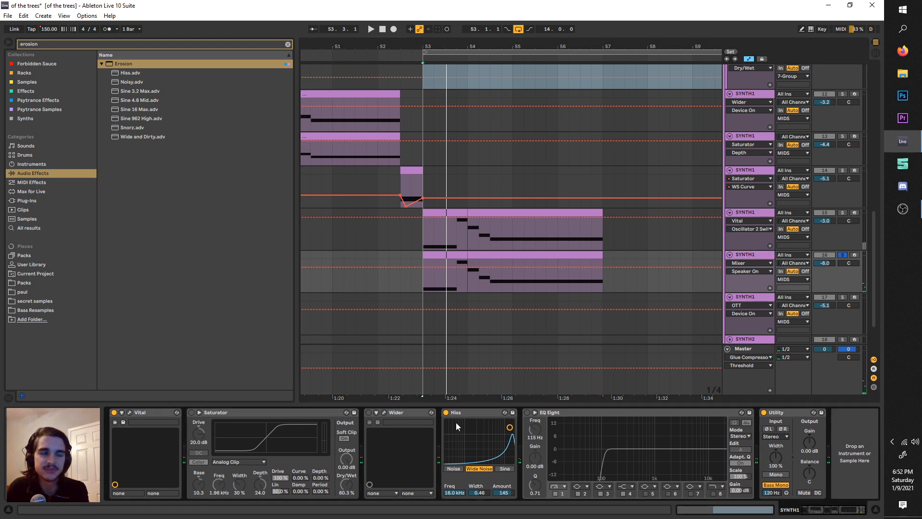
pyautogui.moveTo(366, 444)
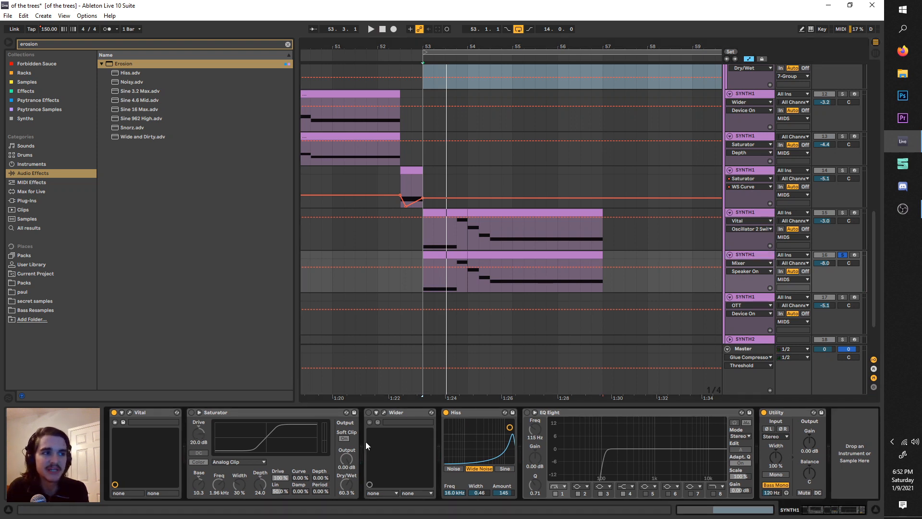
pyautogui.click(370, 29)
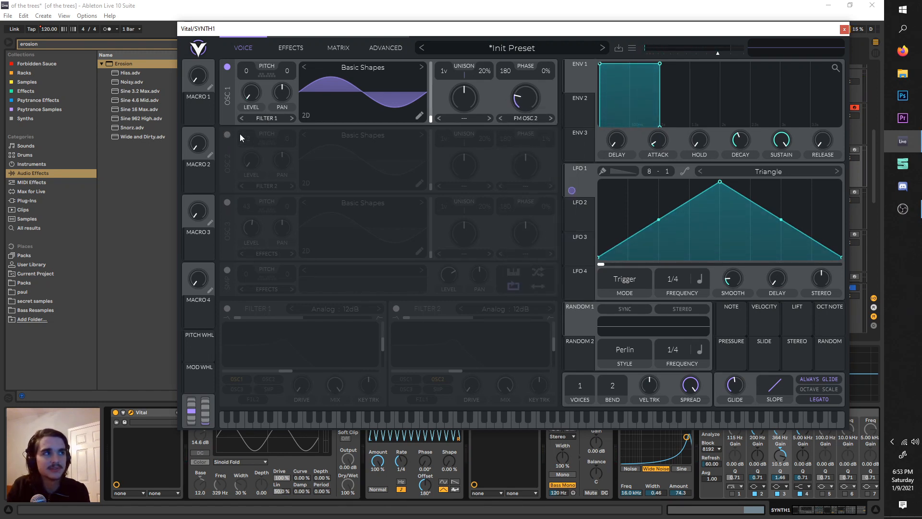
# Enable Osc 2 at +12 semitones, adjust its phase, and close the synth editor.
pyautogui.click(227, 134)
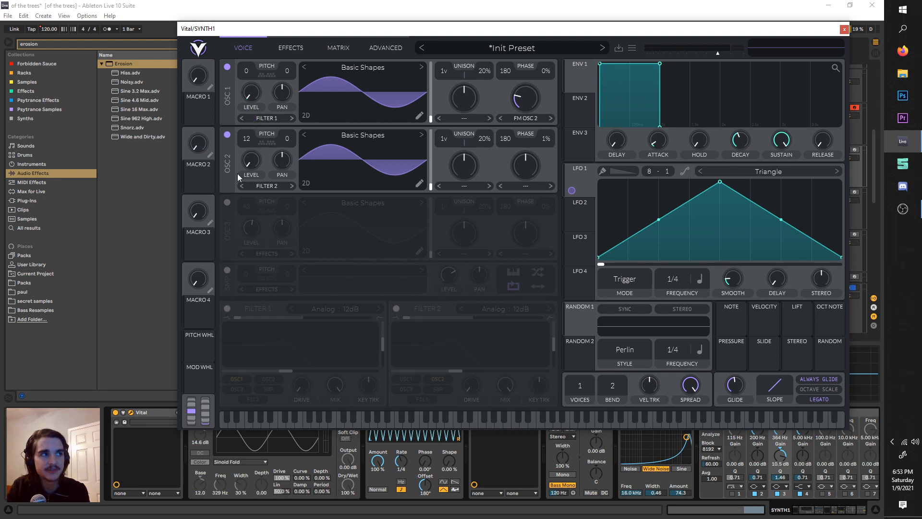
pyautogui.moveTo(247, 138)
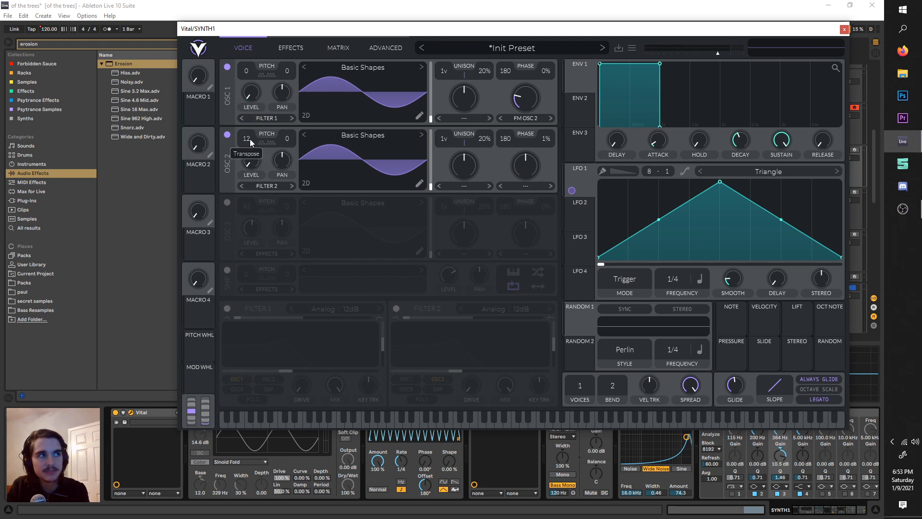
pyautogui.moveTo(376, 140)
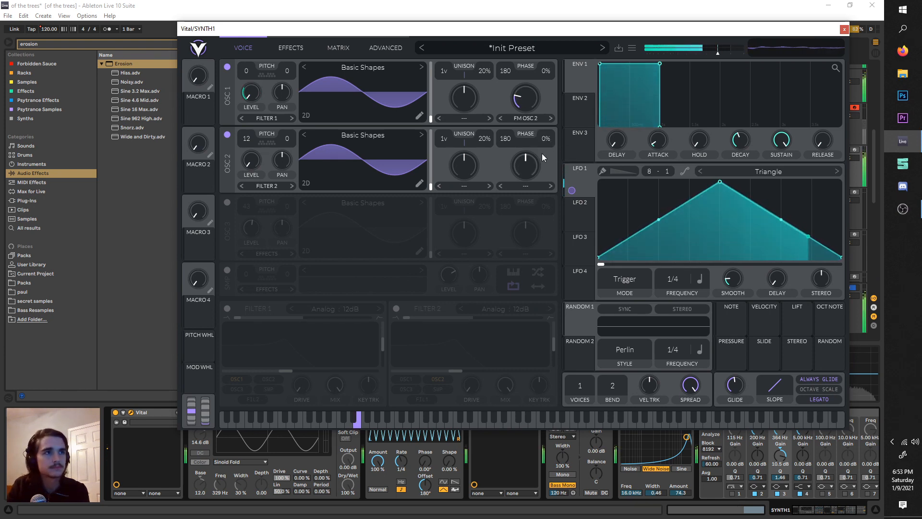
pyautogui.moveTo(526, 98); pyautogui.dragTo(549, 76)
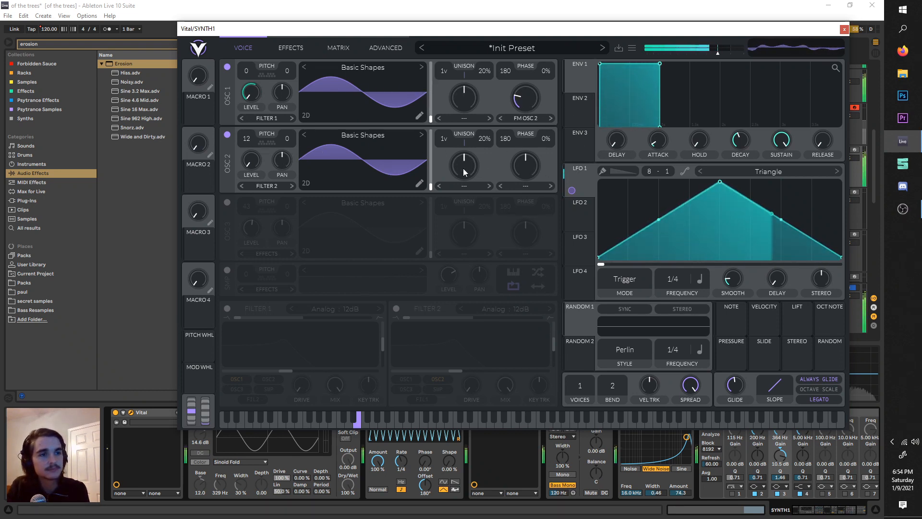
pyautogui.click(845, 27)
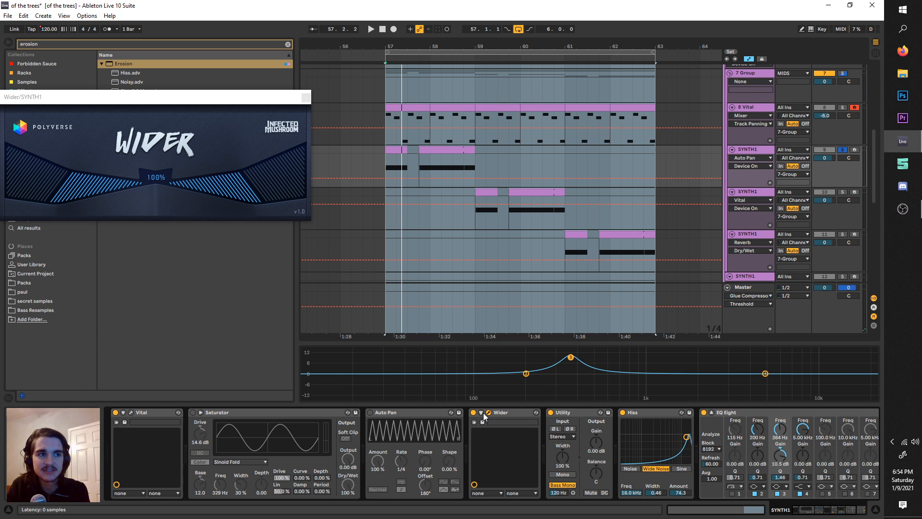
# Close Wider, raise EQ Eight band 3 to about +12 dB at 376 Hz, and select bar 59.
pyautogui.click(370, 29)
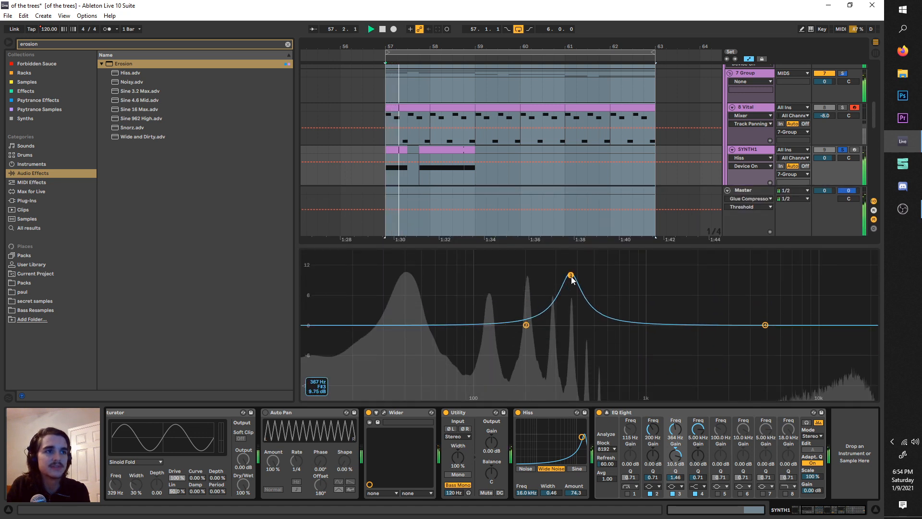
pyautogui.moveTo(571, 275); pyautogui.dragTo(573, 269)
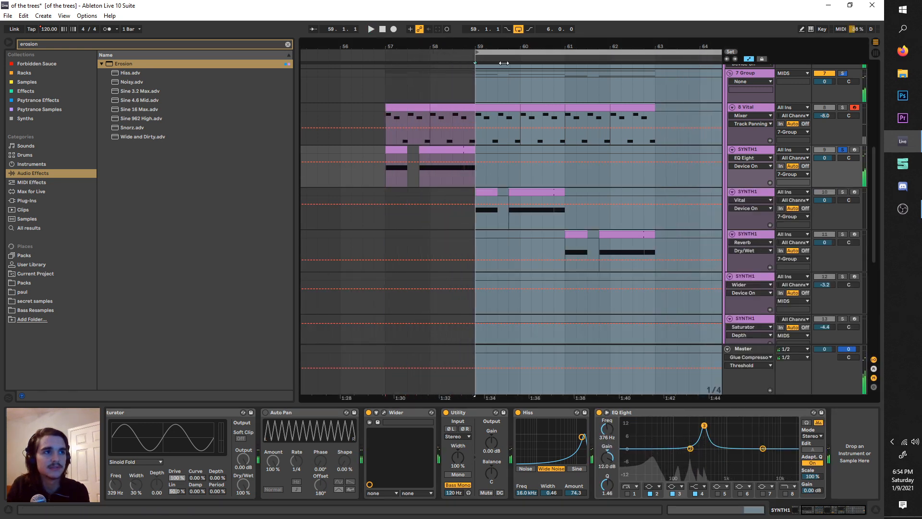
pyautogui.click(371, 29)
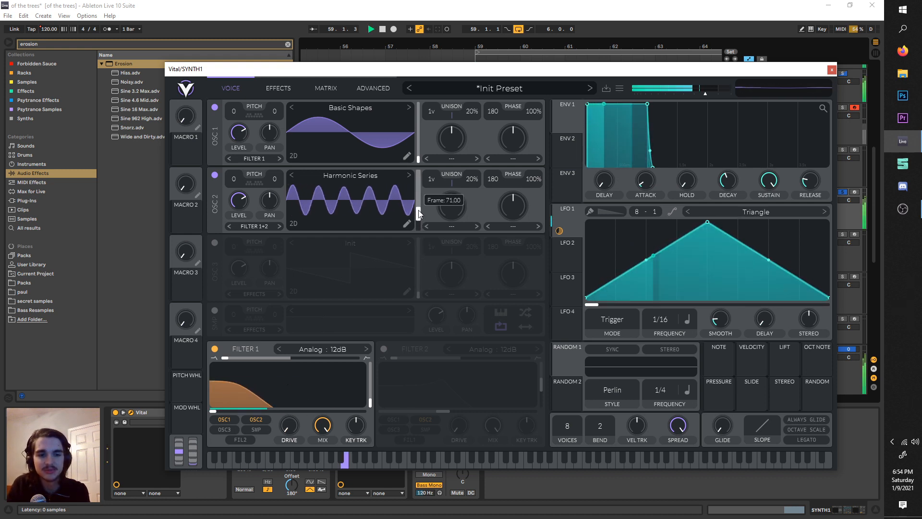
# Move Osc 2's Harmonic Series wavetable frame to a higher, denser position.
pyautogui.moveTo(418, 208); pyautogui.dragTo(417, 176)
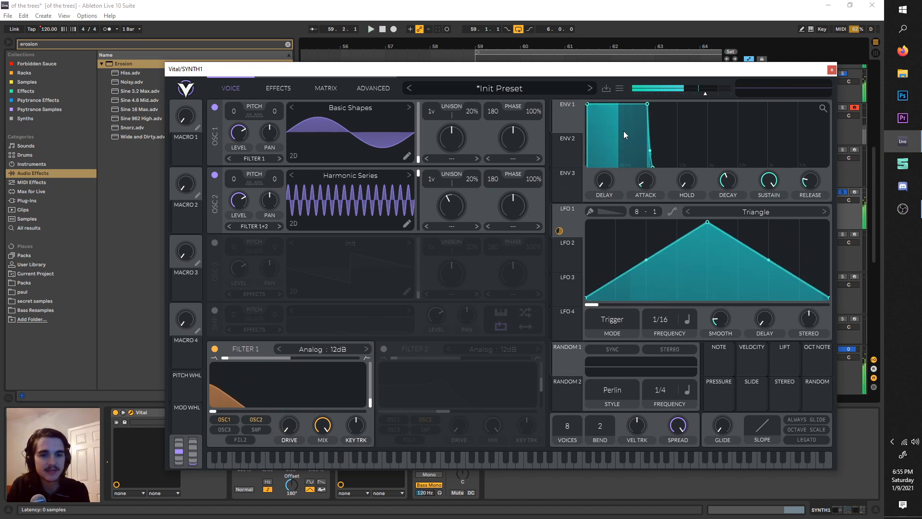
pyautogui.click(832, 69)
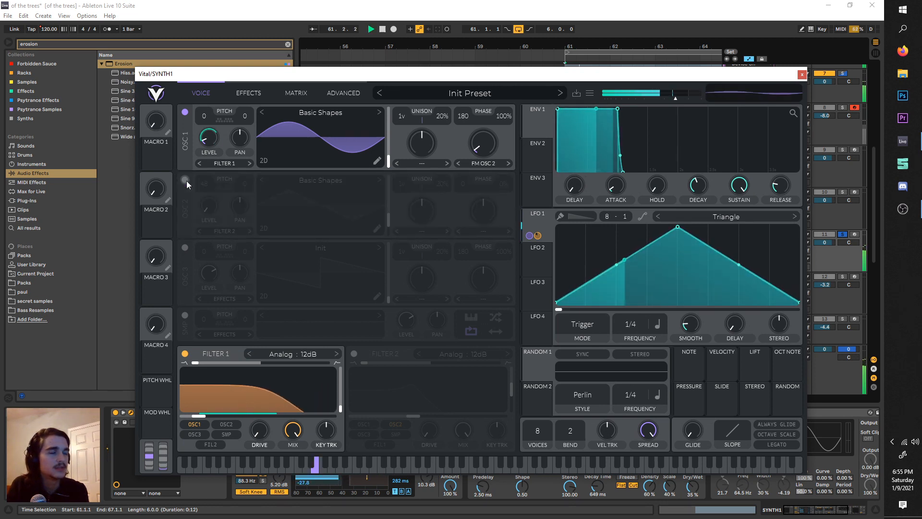
# Switch on Osc 2 pitched +48, glance at Effects, return to Voice and close Vital.
pyautogui.moveTo(209, 139); pyautogui.dragTo(208, 171)
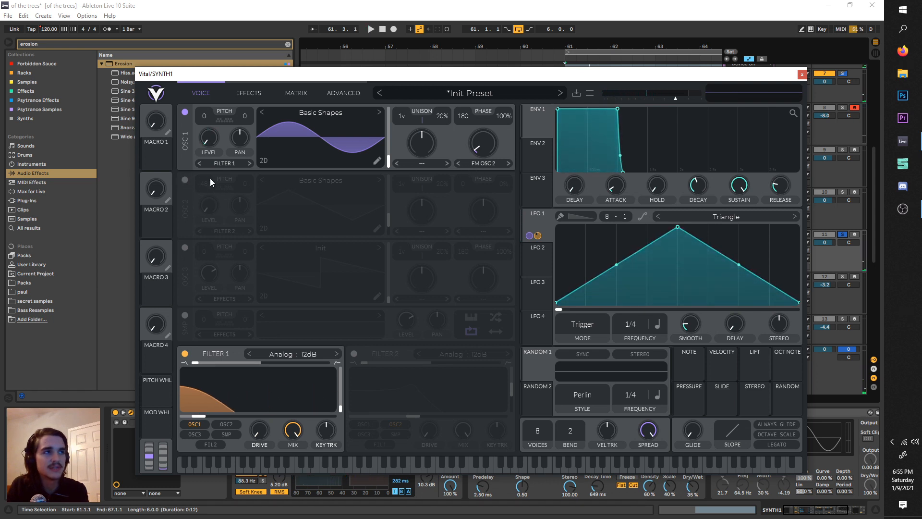
pyautogui.click(184, 180)
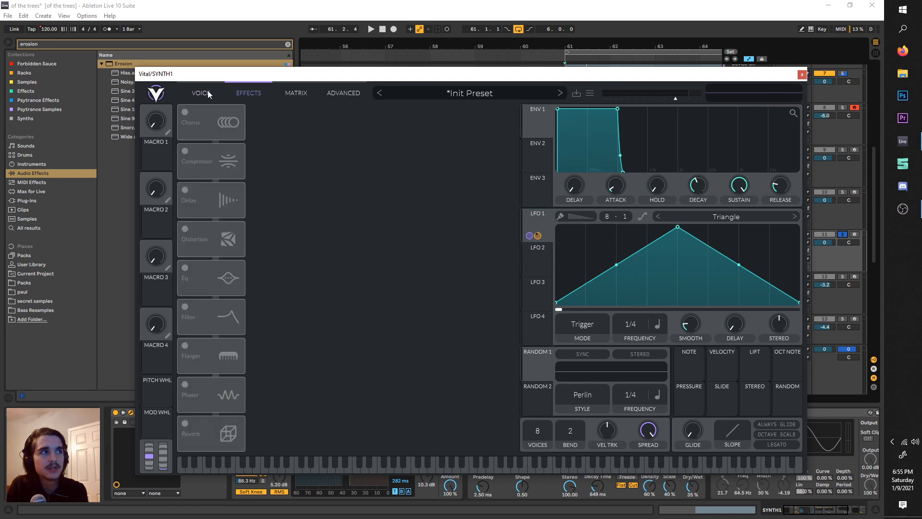
pyautogui.click(200, 93)
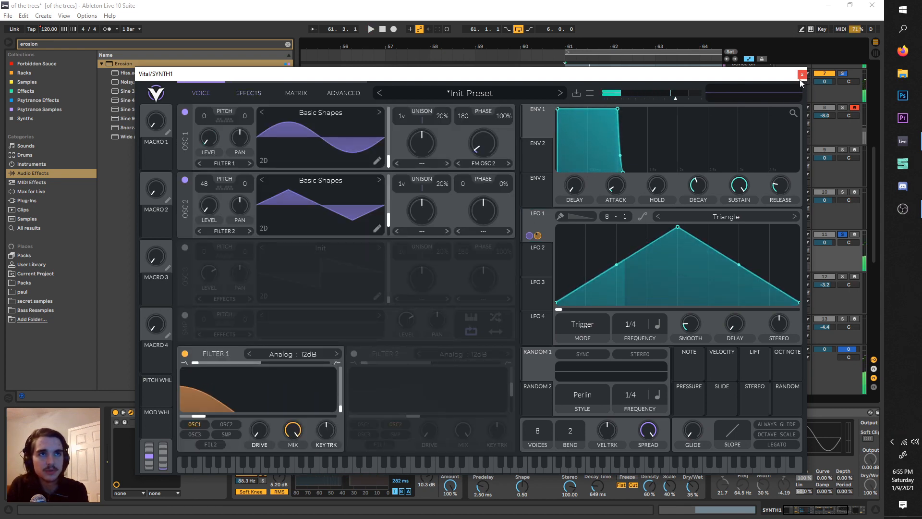
pyautogui.click(801, 74)
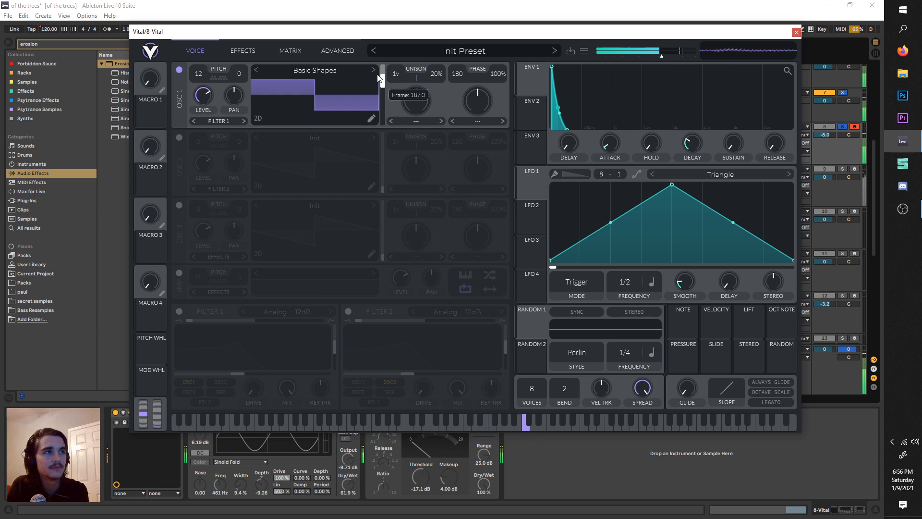
# Morph Osc 1's wavetable frame from square toward triangle.
pyautogui.moveTo(381, 80); pyautogui.dragTo(381, 105)
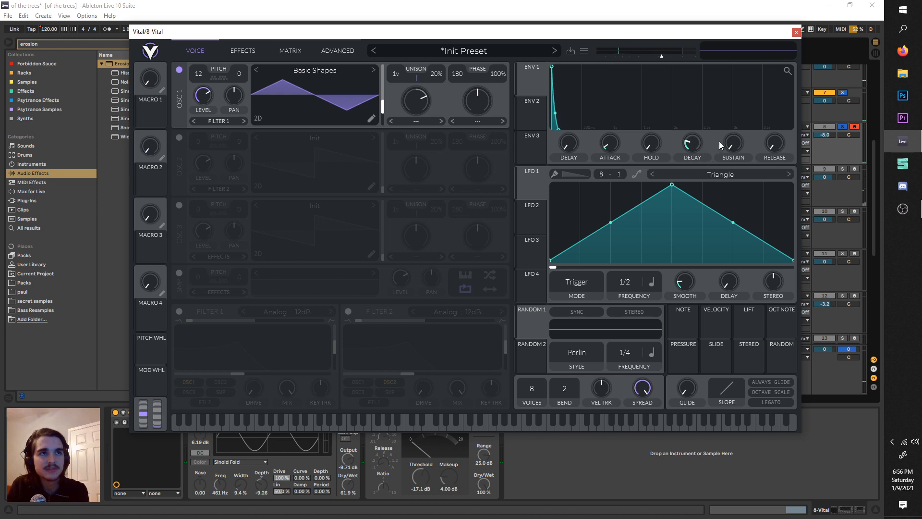
# In Effects, enable the multiband compressor and a 0.070 s stereo delay, then return to the arrangement.
pyautogui.click(242, 51)
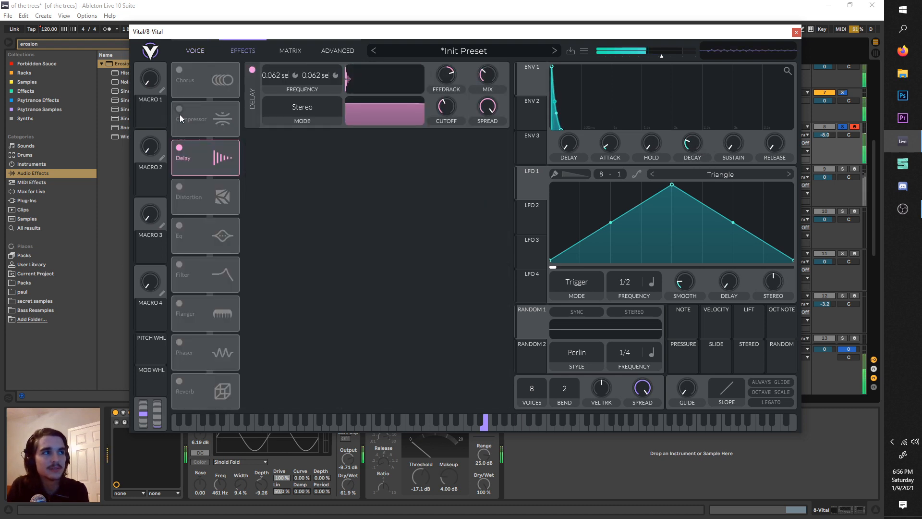
pyautogui.click(180, 112)
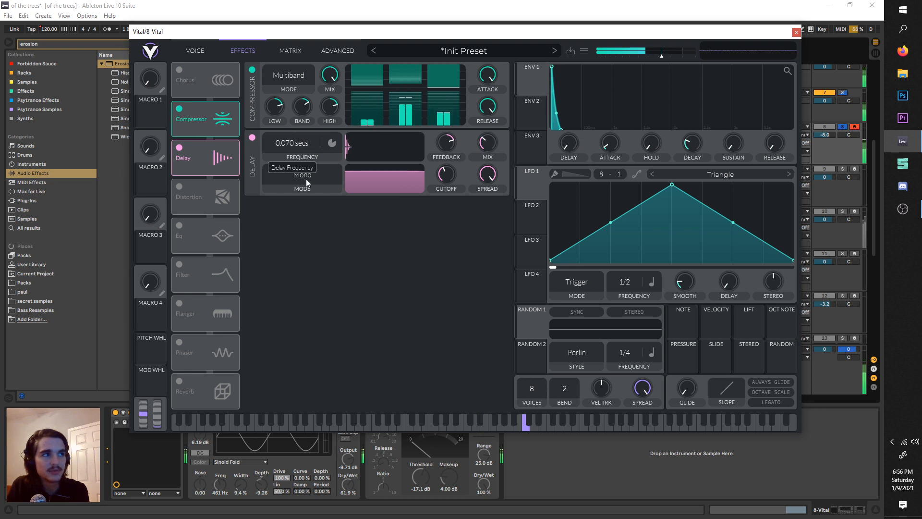
pyautogui.click(302, 174)
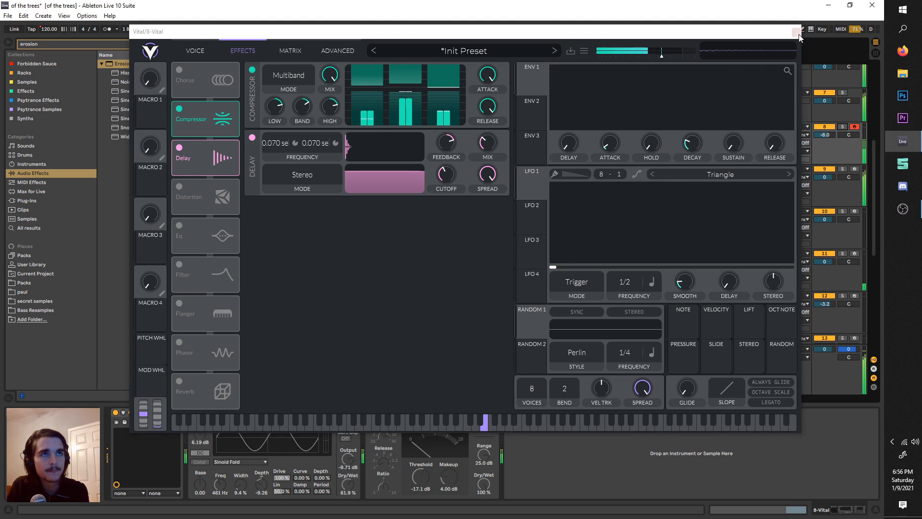
pyautogui.click(798, 31)
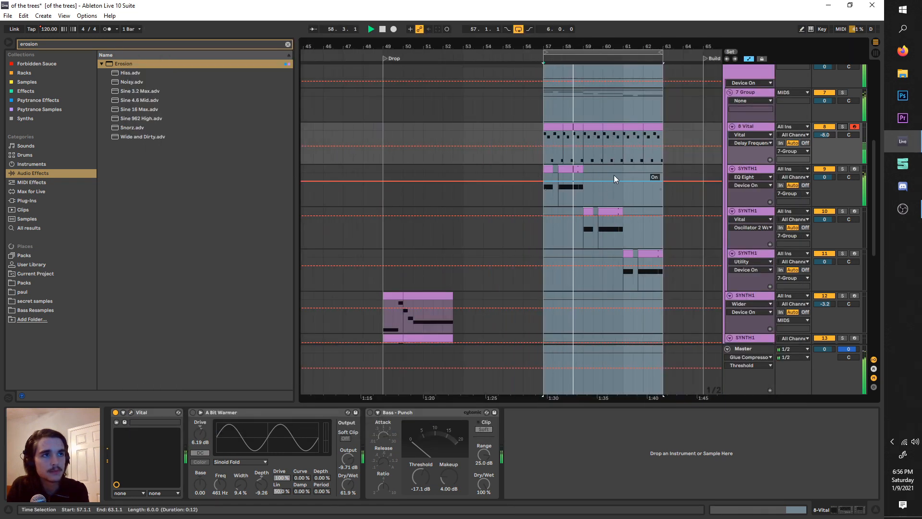
pyautogui.doubleClick(579, 135)
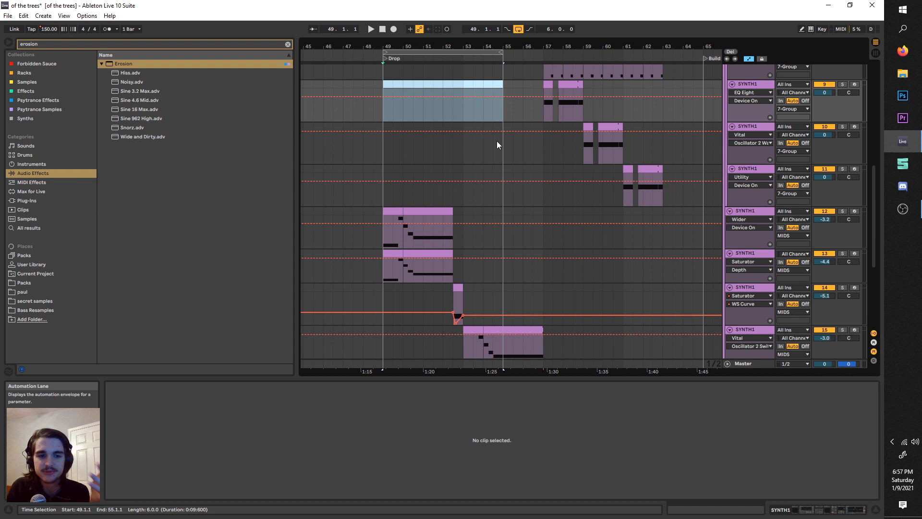
pyautogui.moveTo(507, 89)
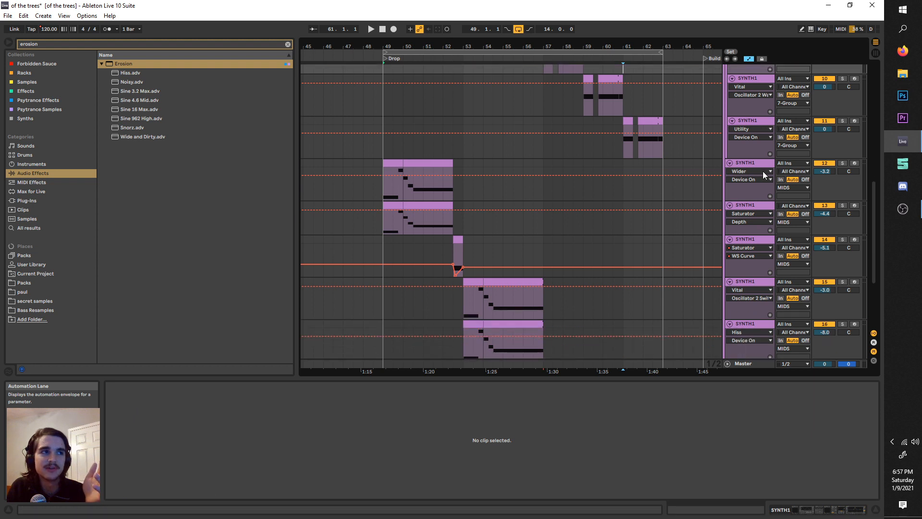
pyautogui.click(739, 171)
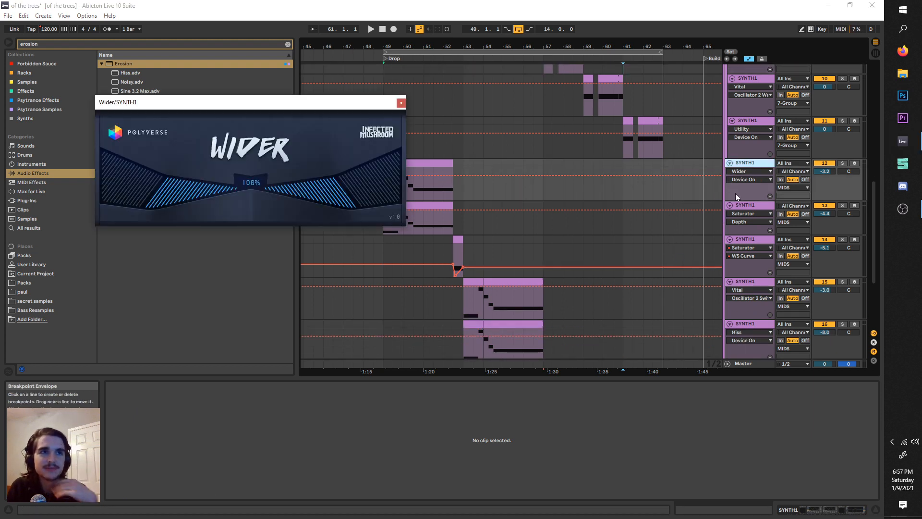
pyautogui.click(400, 103)
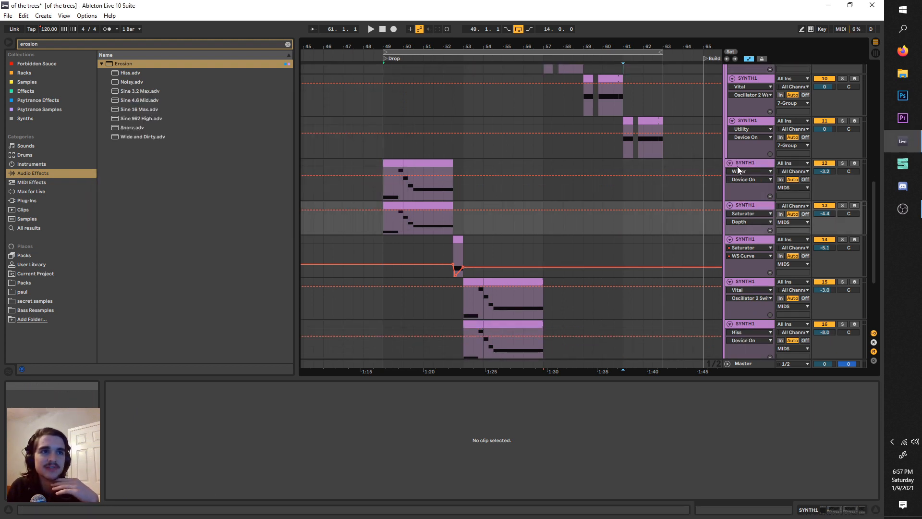